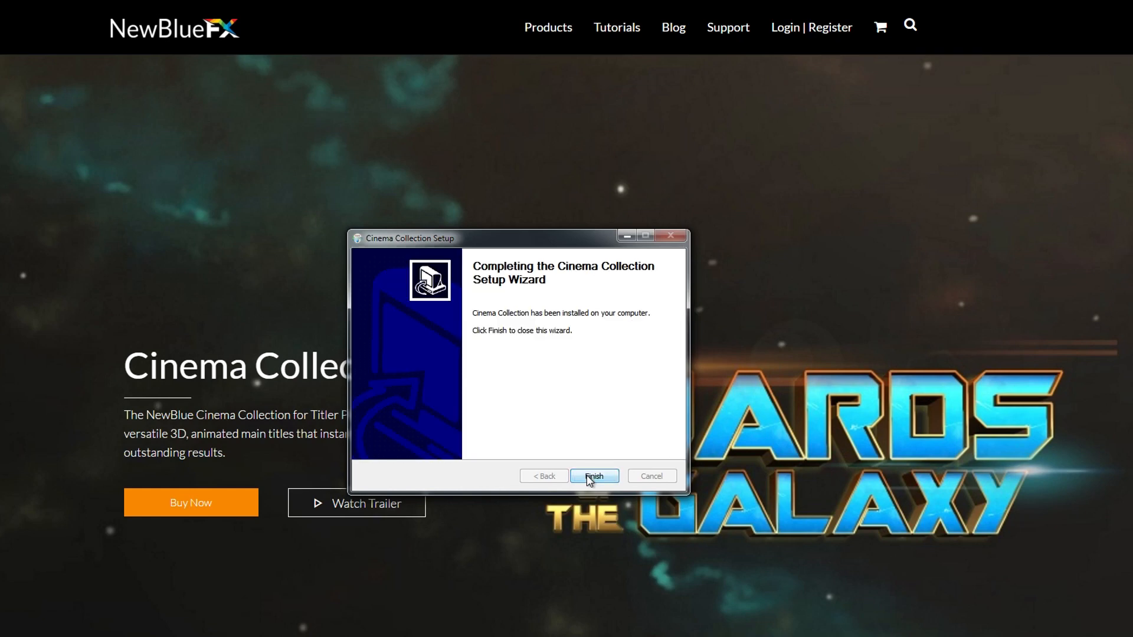
Step: Finish the Cinema Collection installation and create a new NewBlue Titler Pro 5 title
click(594, 477)
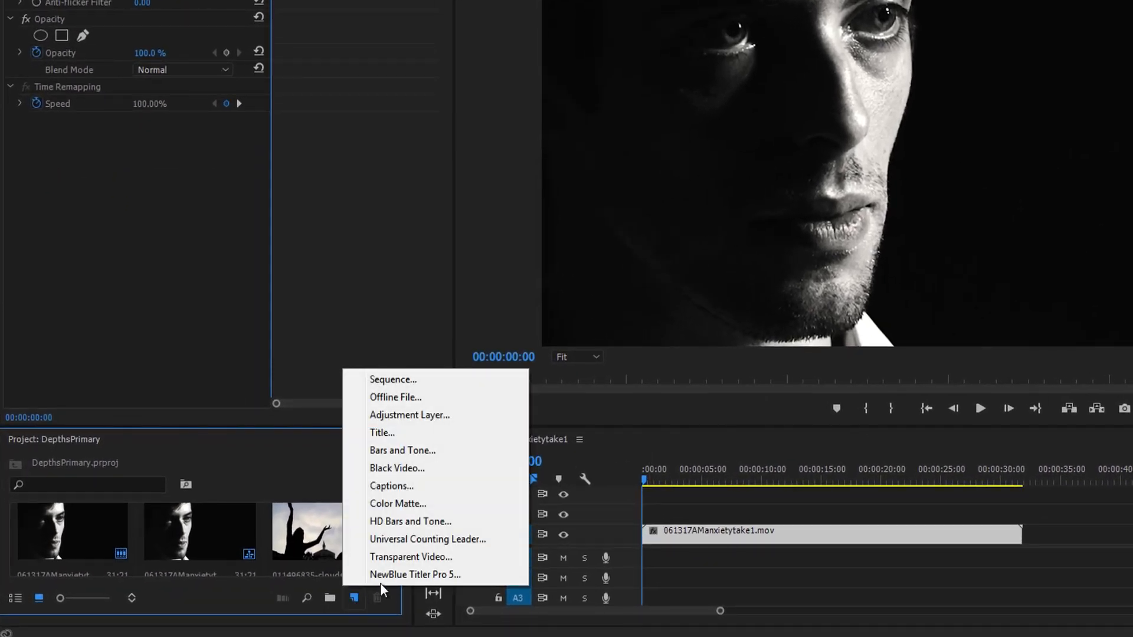
click(416, 575)
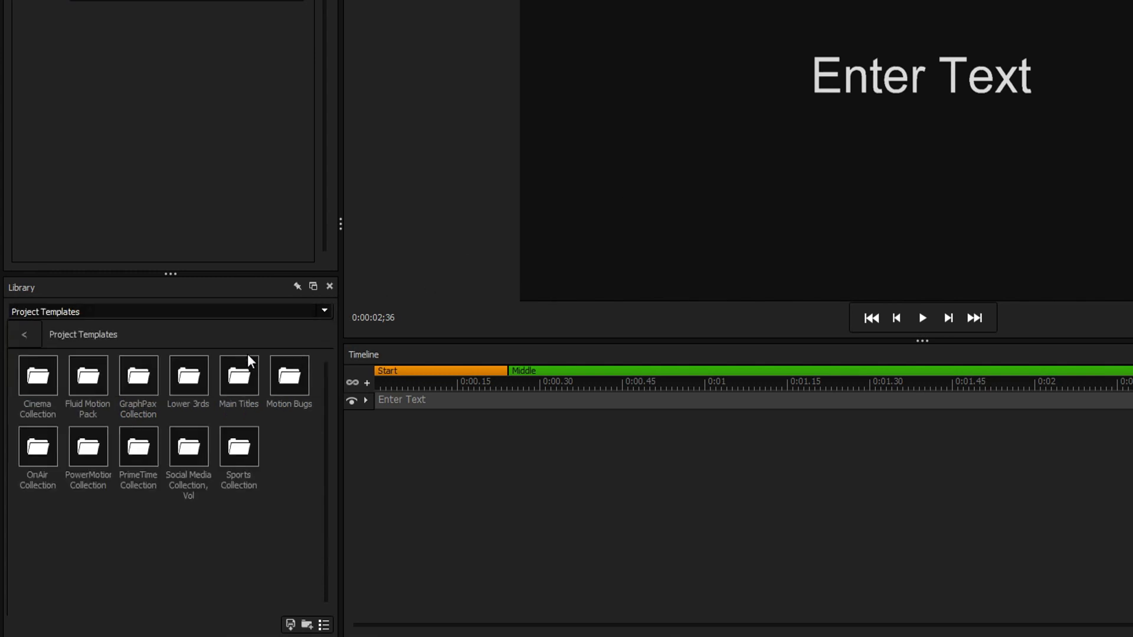
Step: Apply the Guards of the Galaxy template and change its top text to 'EDIT' and 'TITLE'
double_click(37, 375)
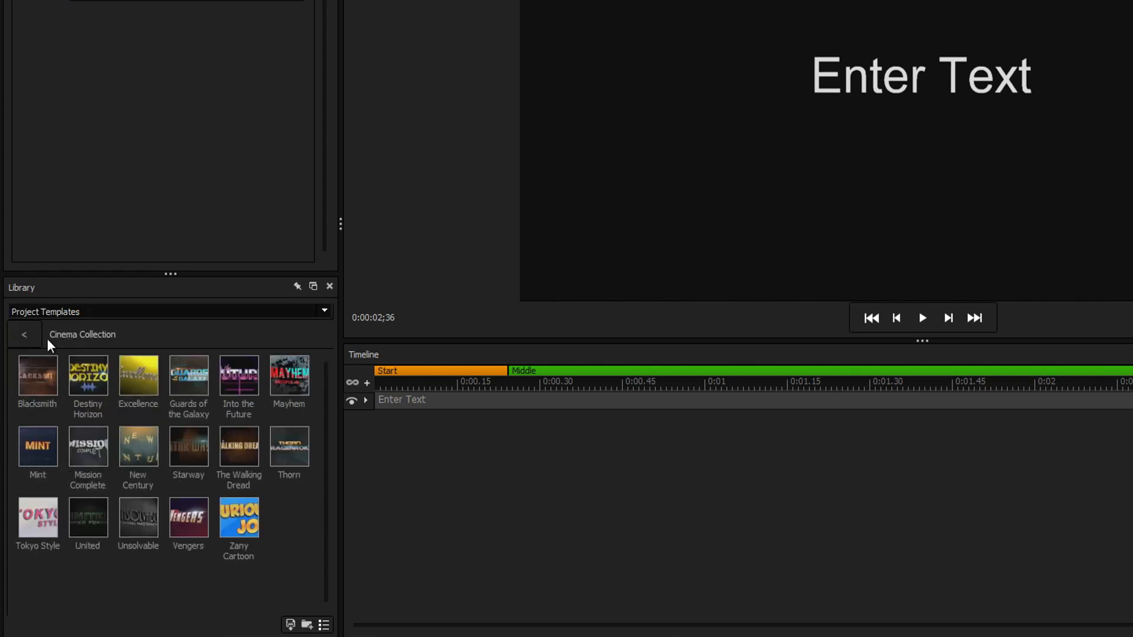
double_click(37, 377)
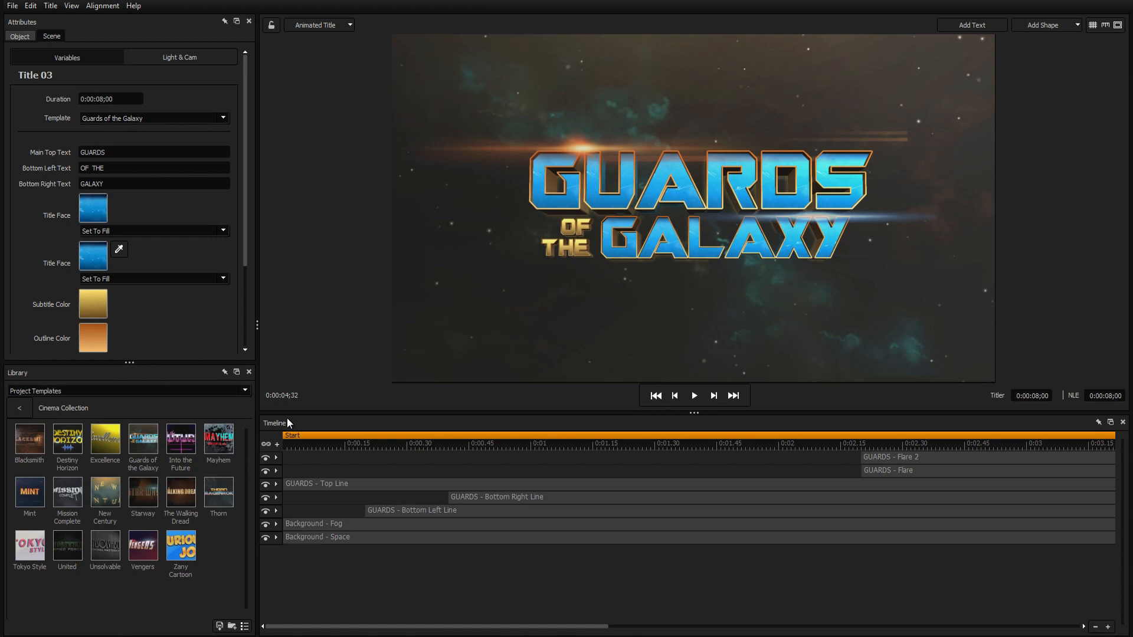
mouse_move(146, 390)
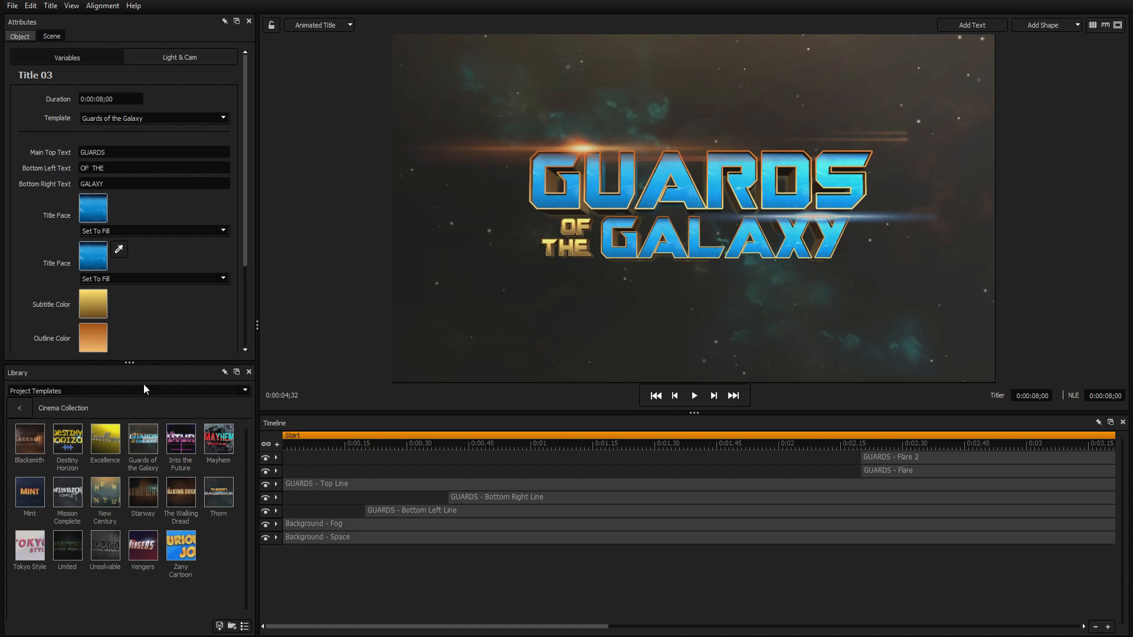
text(EDITING)
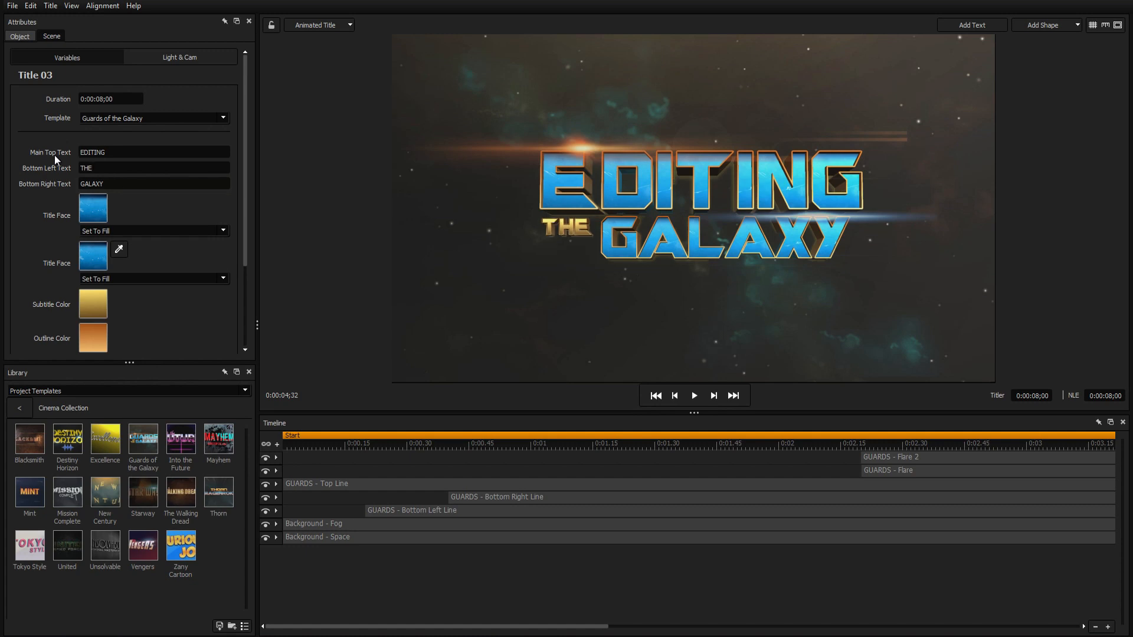
text(TITLE)
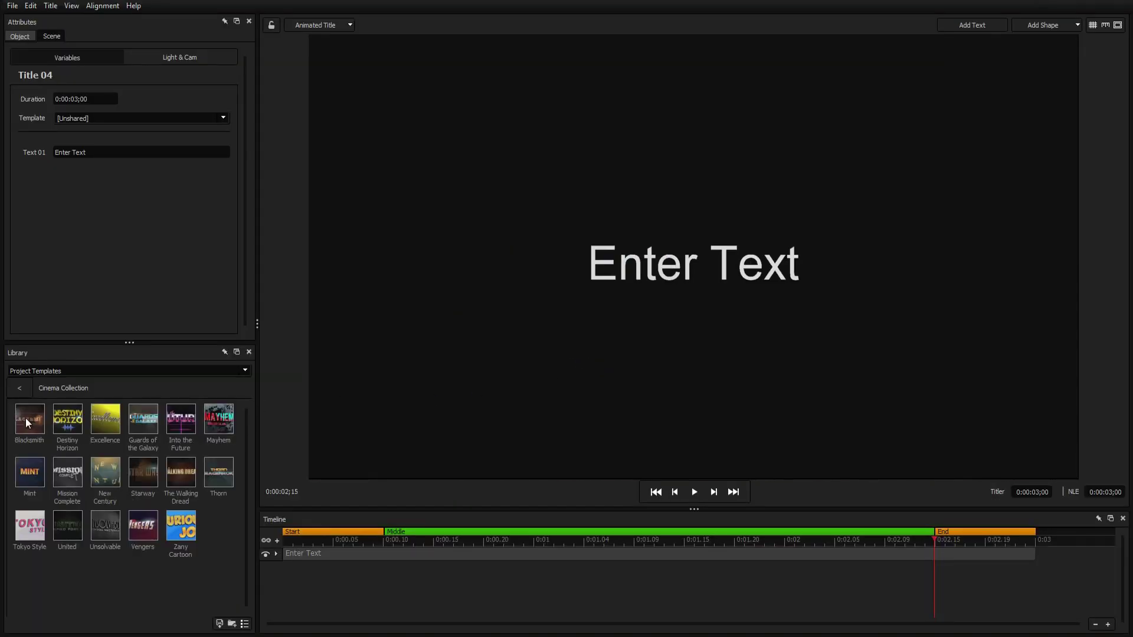
Step: Apply The Walking Dread template and select its Particles layer for styling
double_click(181, 472)
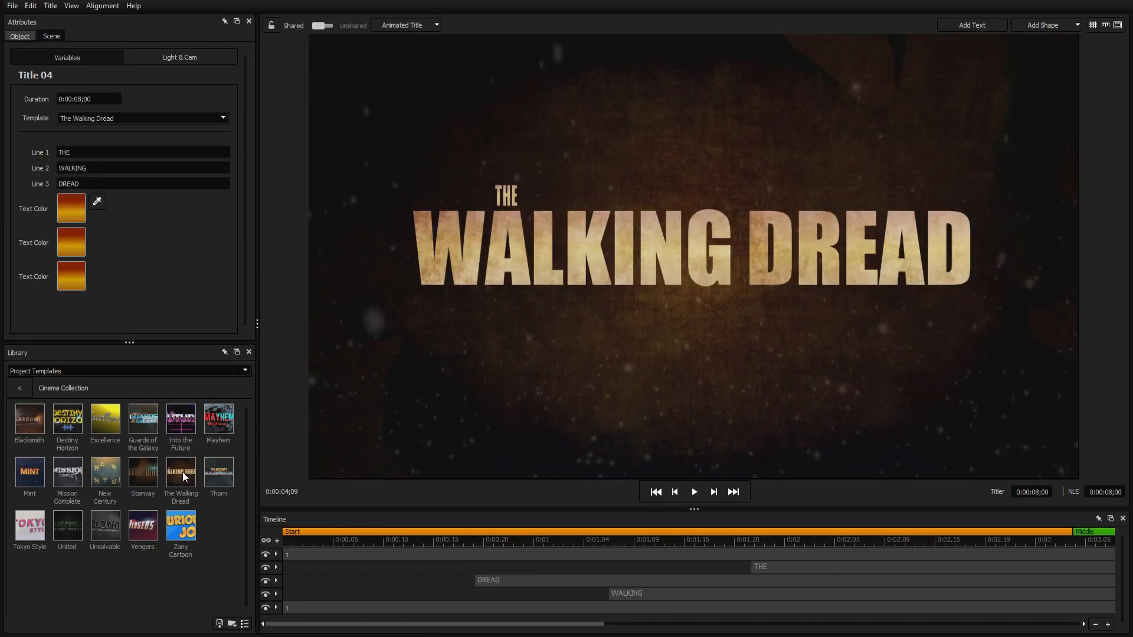
click(750, 538)
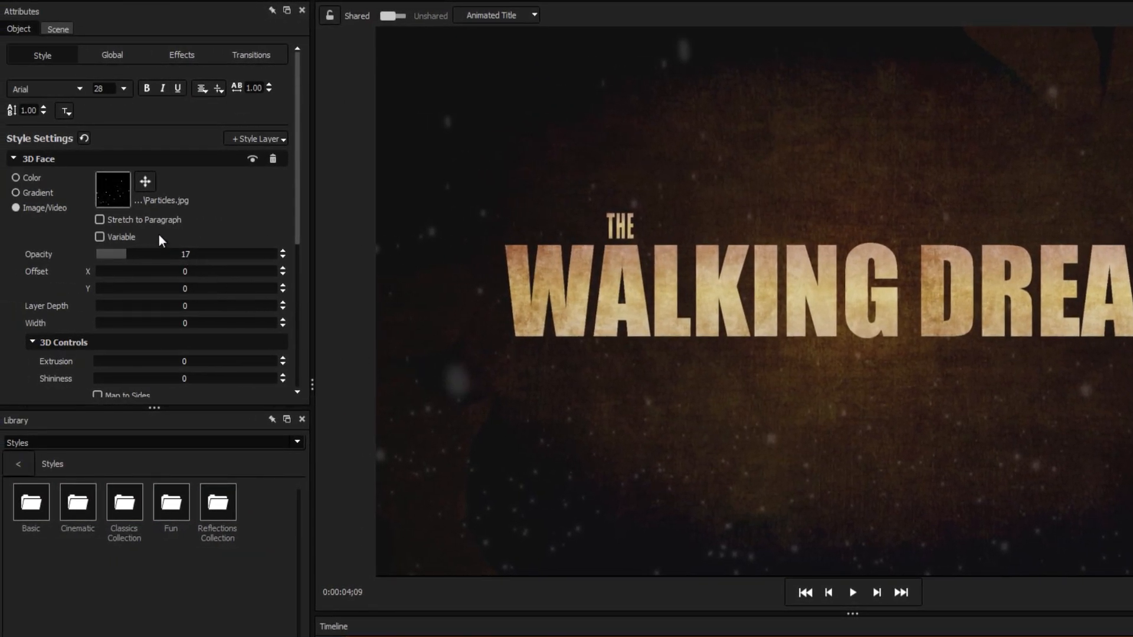
Step: Replace the Particles face image with the 20002-2 video clip, then select the DREAD line
click(111, 195)
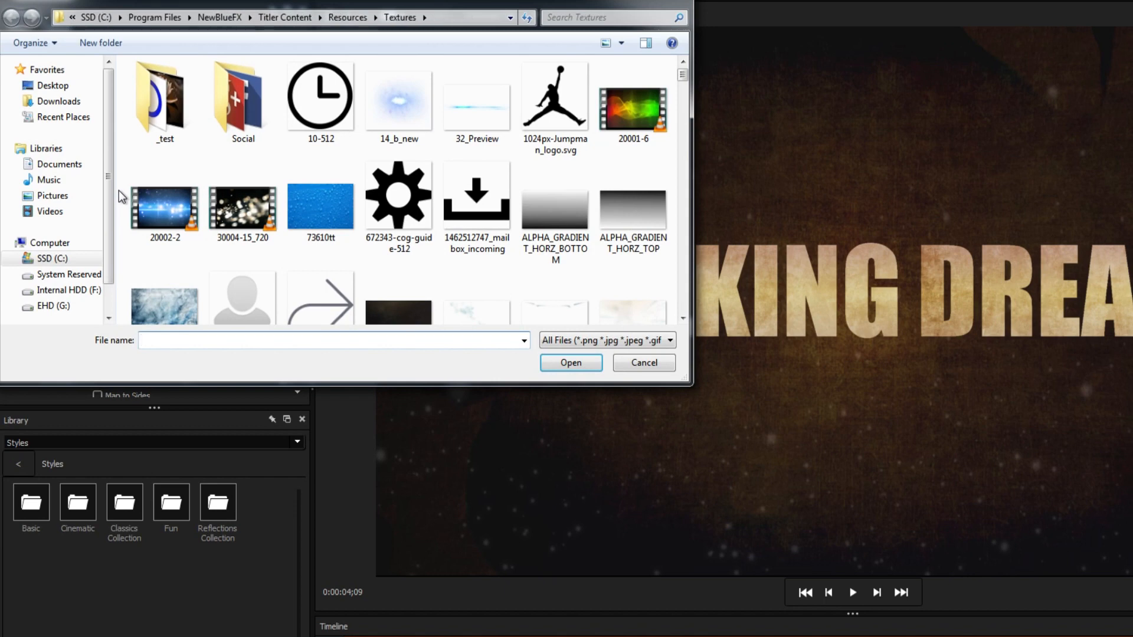
click(165, 213)
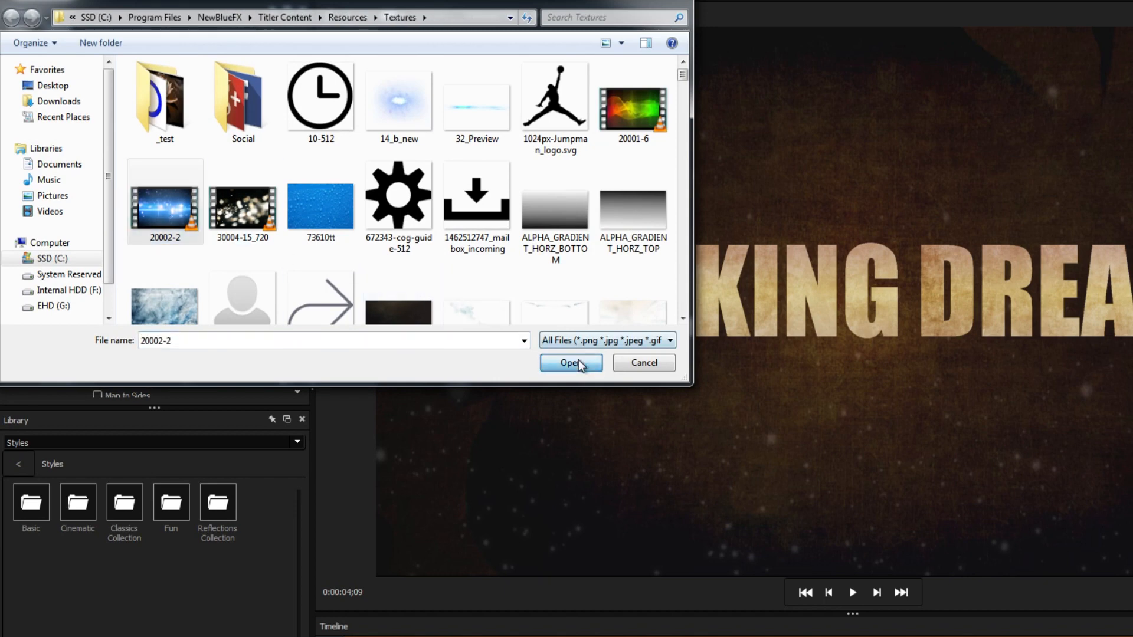
click(571, 362)
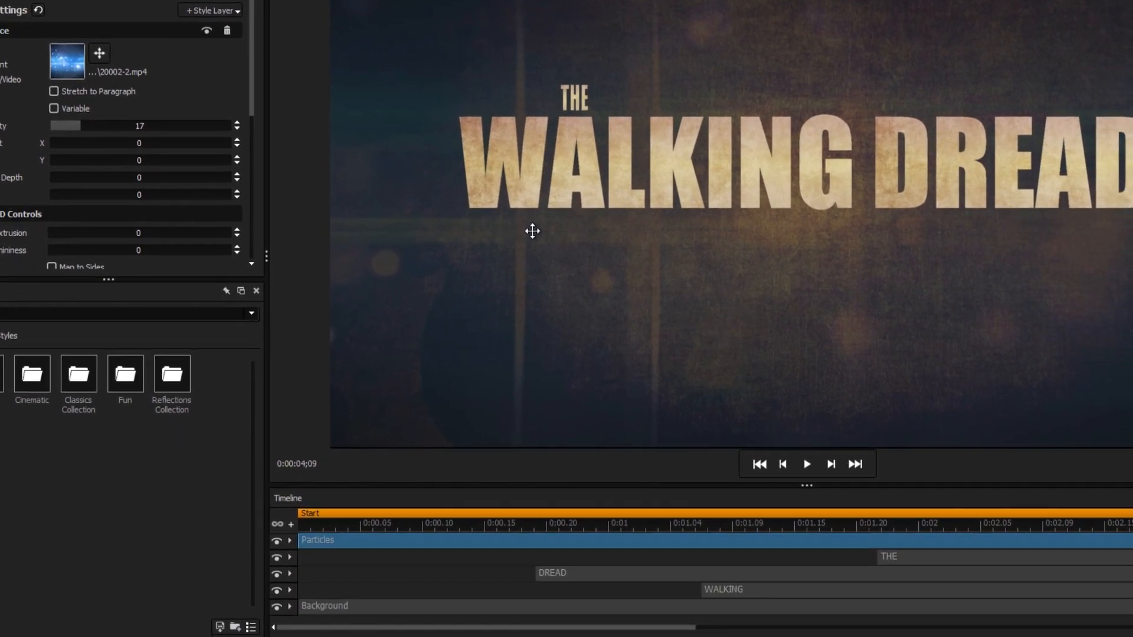
mouse_move(348, 494)
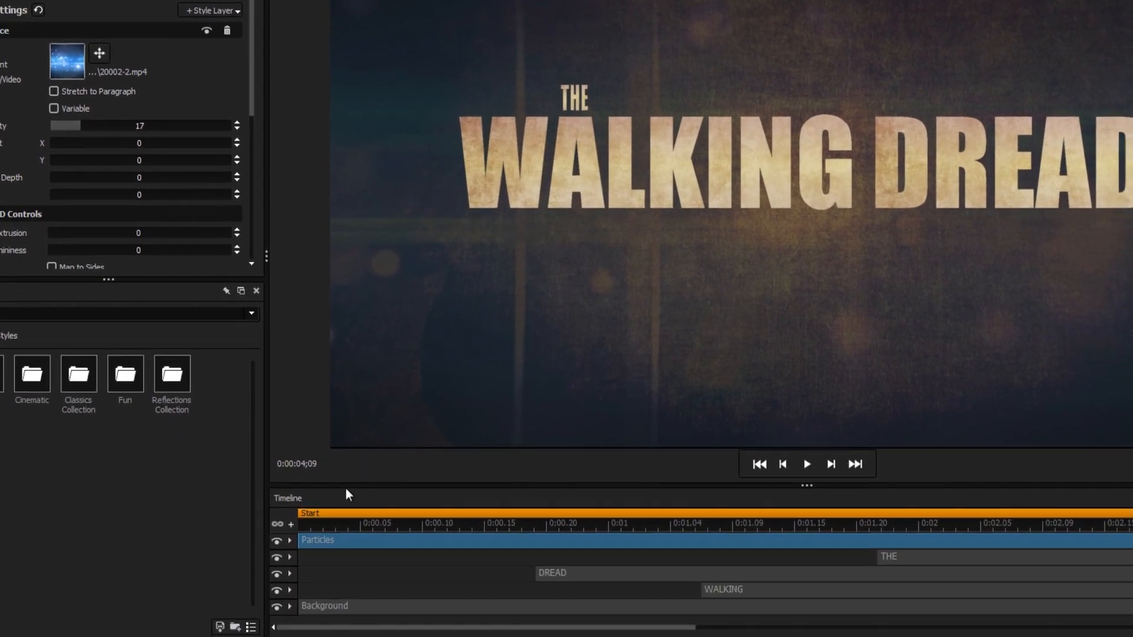
click(277, 541)
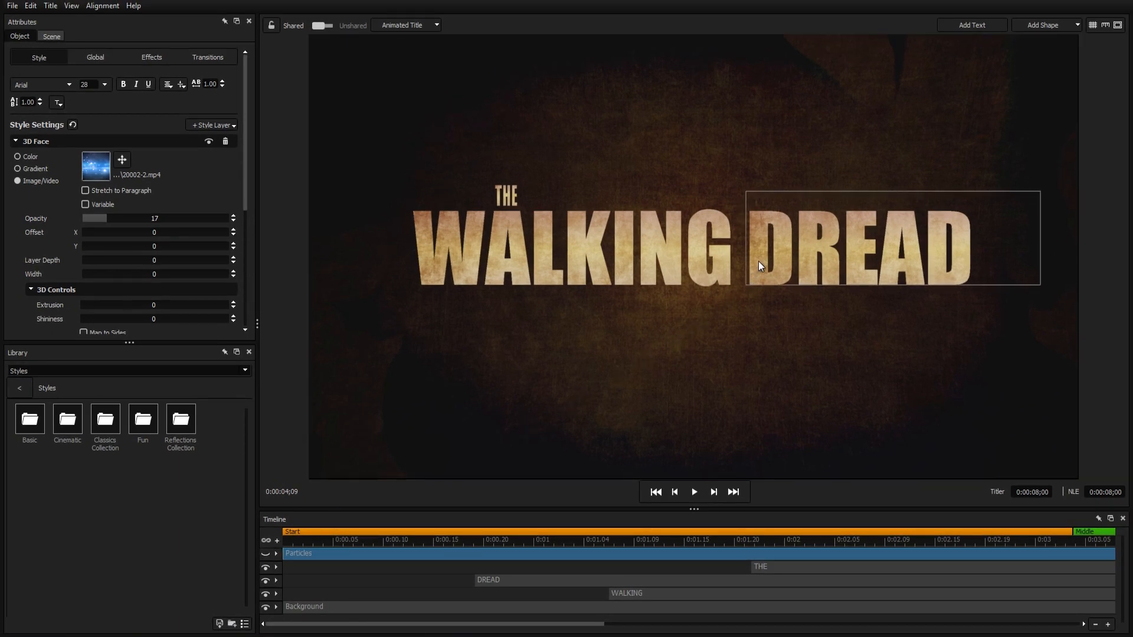
Step: Delete DREAD and retype WALKING as DEPTHS in Eurostile LT Extended with a pale gradient face
click(758, 262)
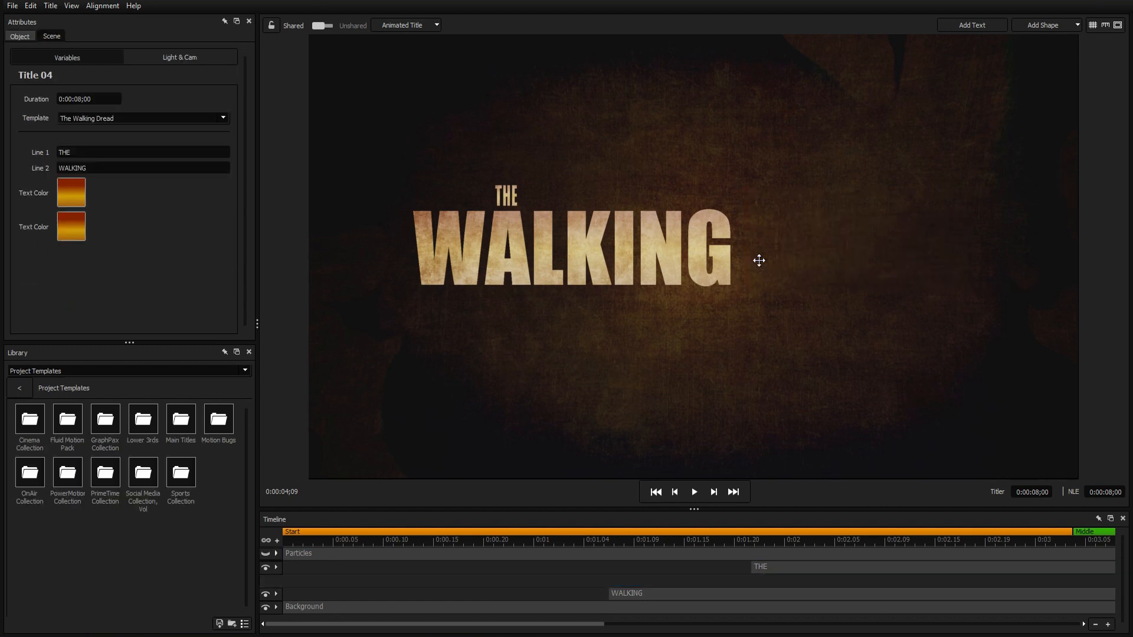
click(591, 255)
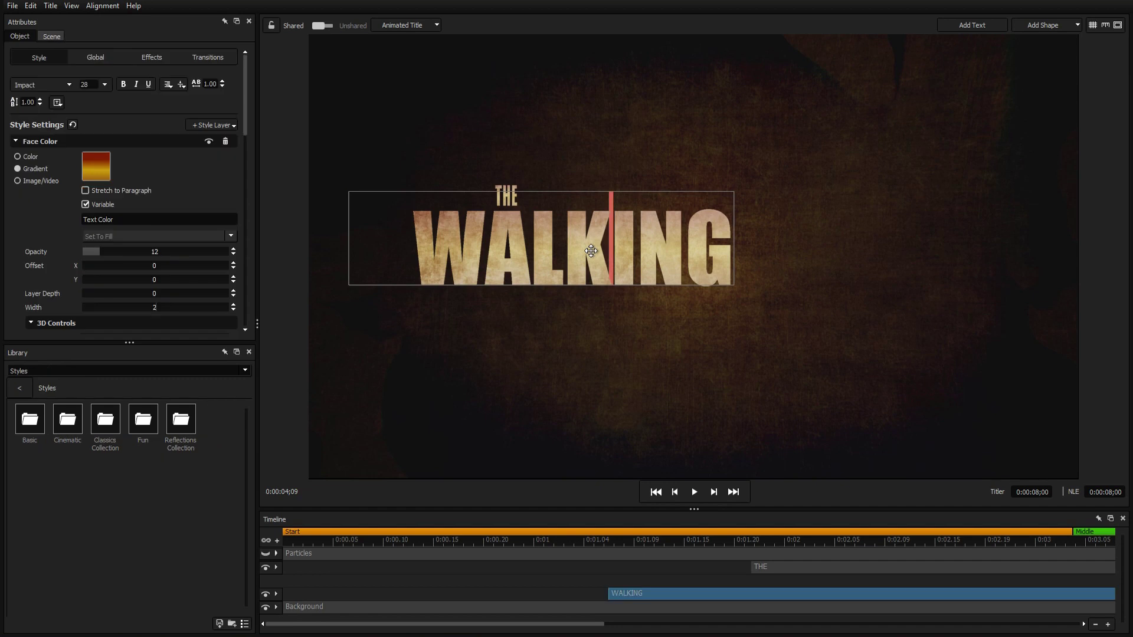
text(DEPTHS)
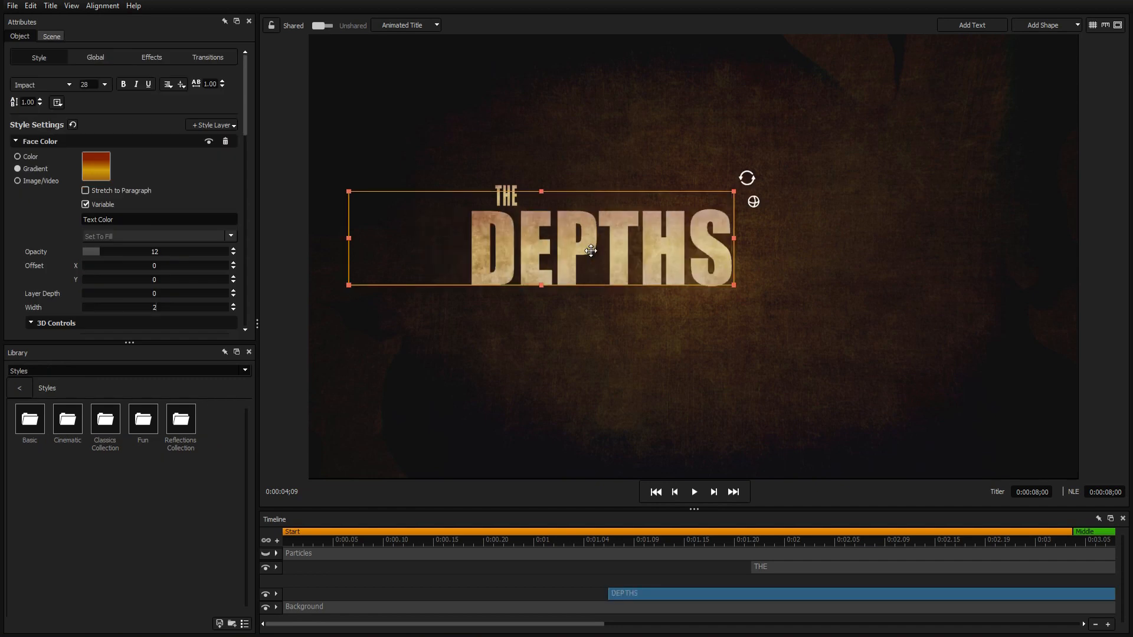
click(68, 84)
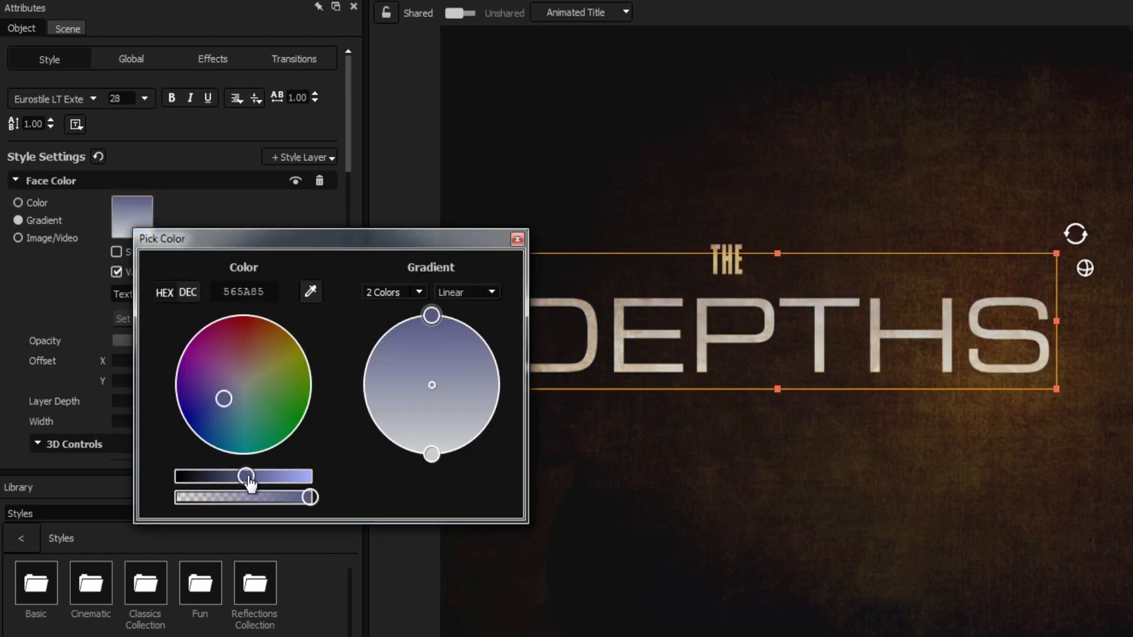
click(517, 239)
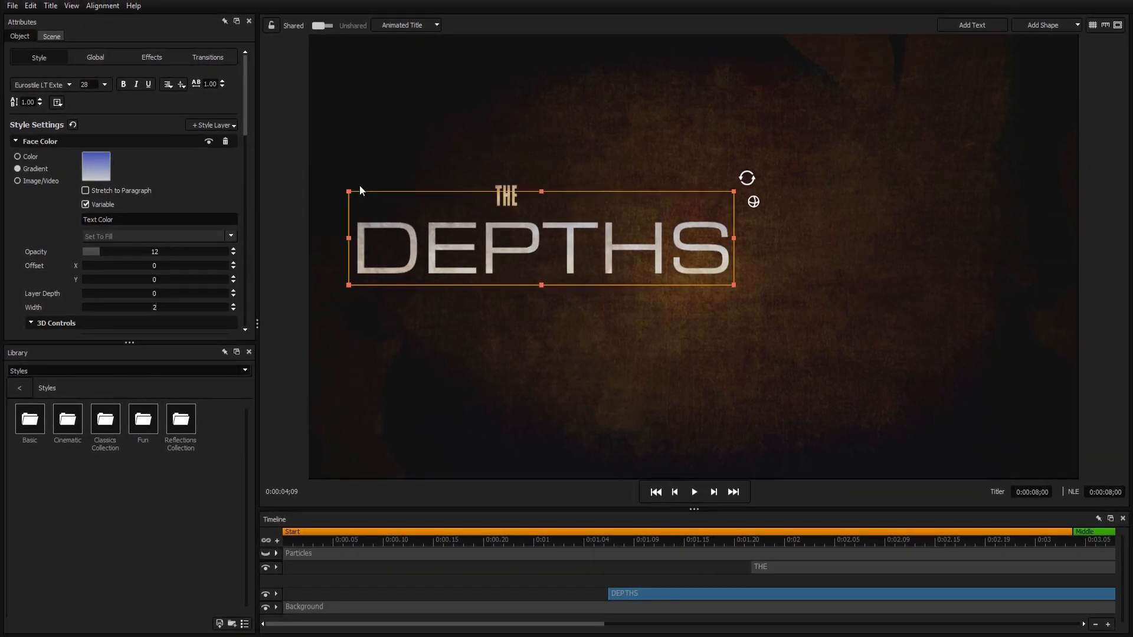
mouse_move(385, 193)
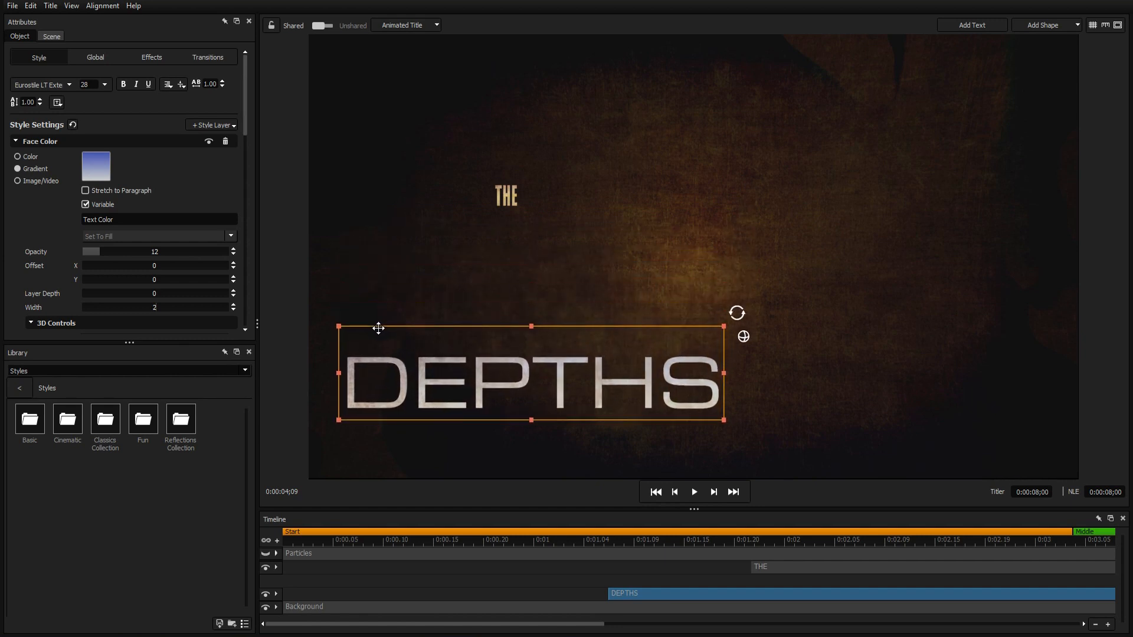
Step: Rename THE to 'NEWBLUEFX PRESENTS' and add an orange 2D Outline Glow style at 45 opacity
click(506, 194)
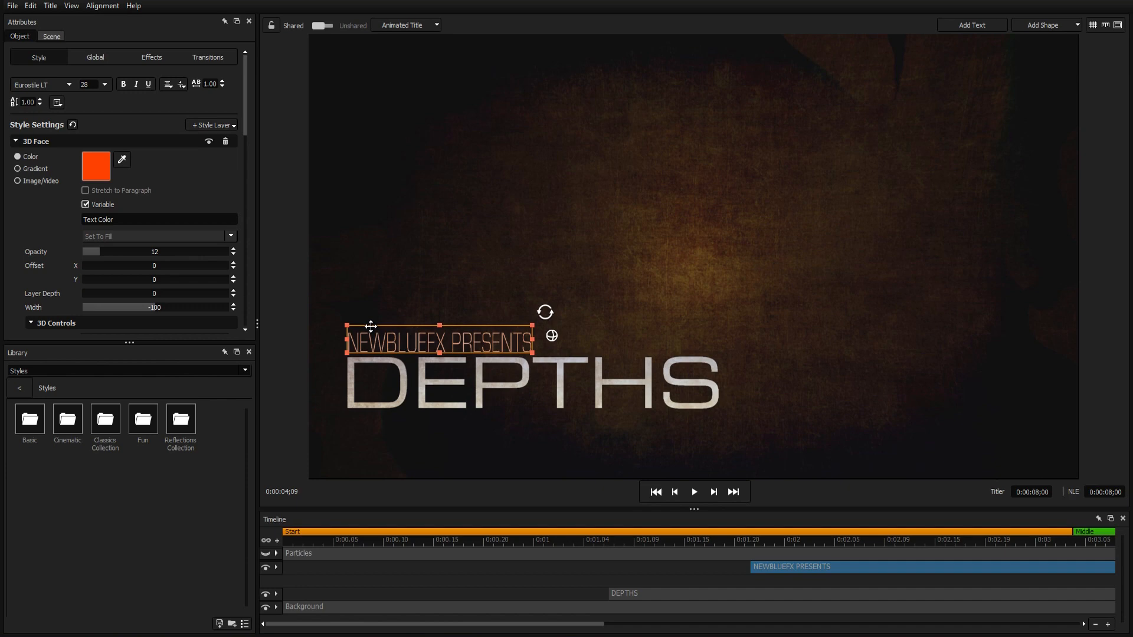
click(51, 36)
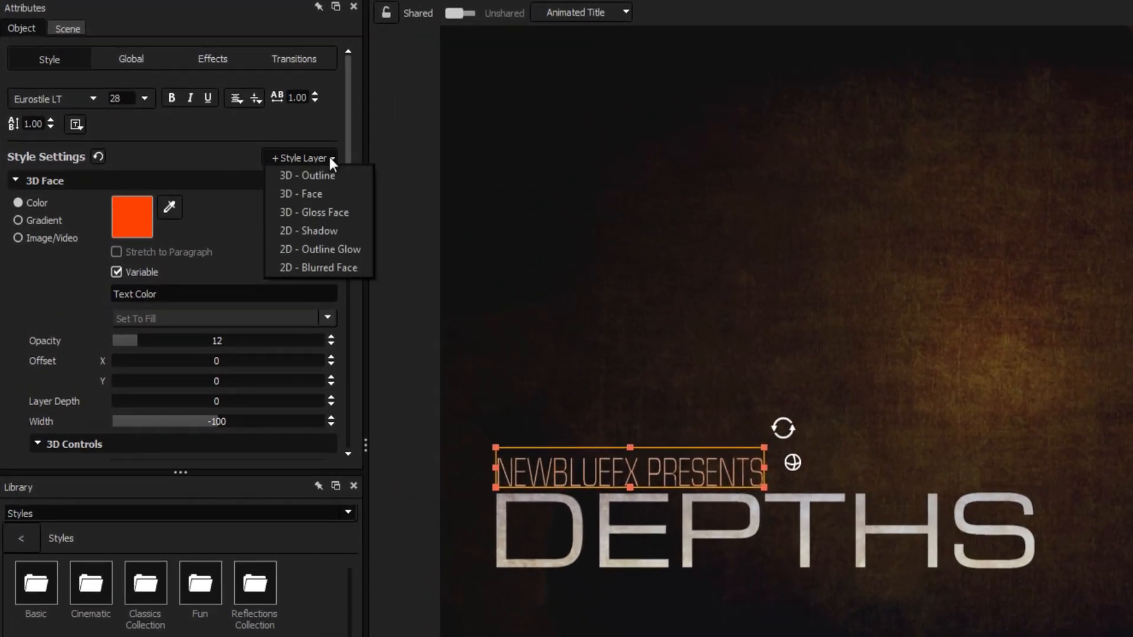
click(307, 175)
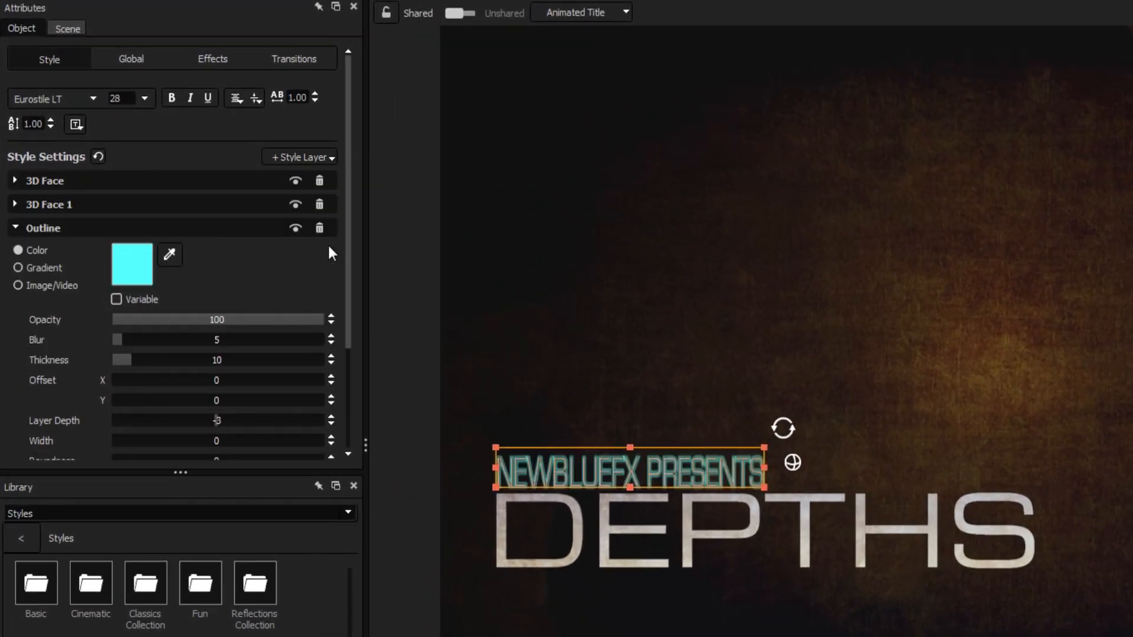
click(132, 265)
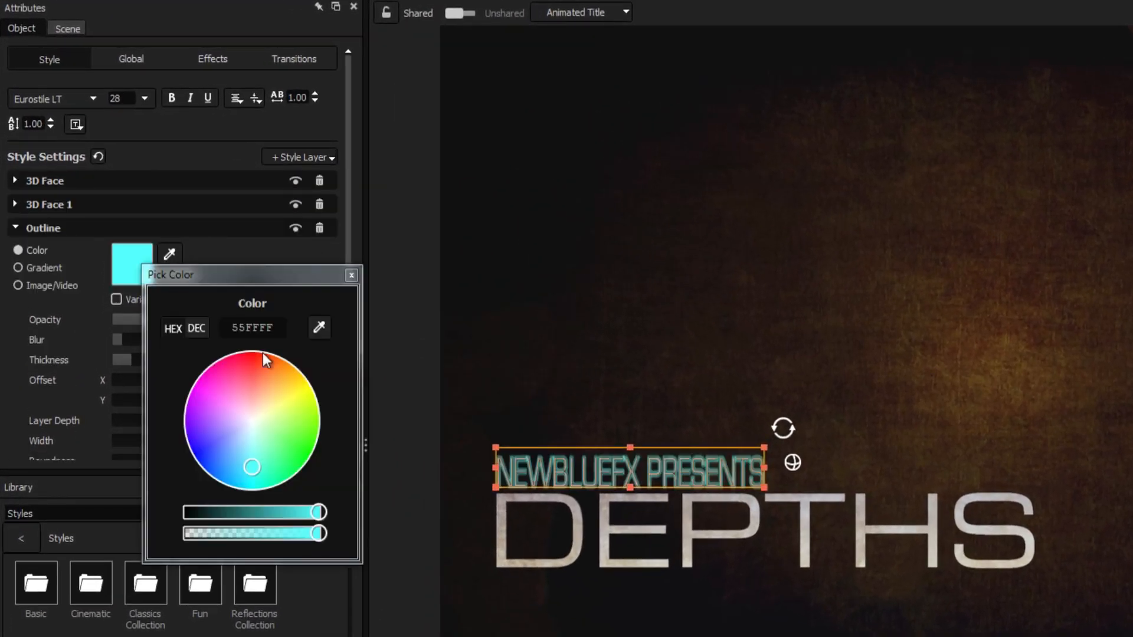
click(351, 275)
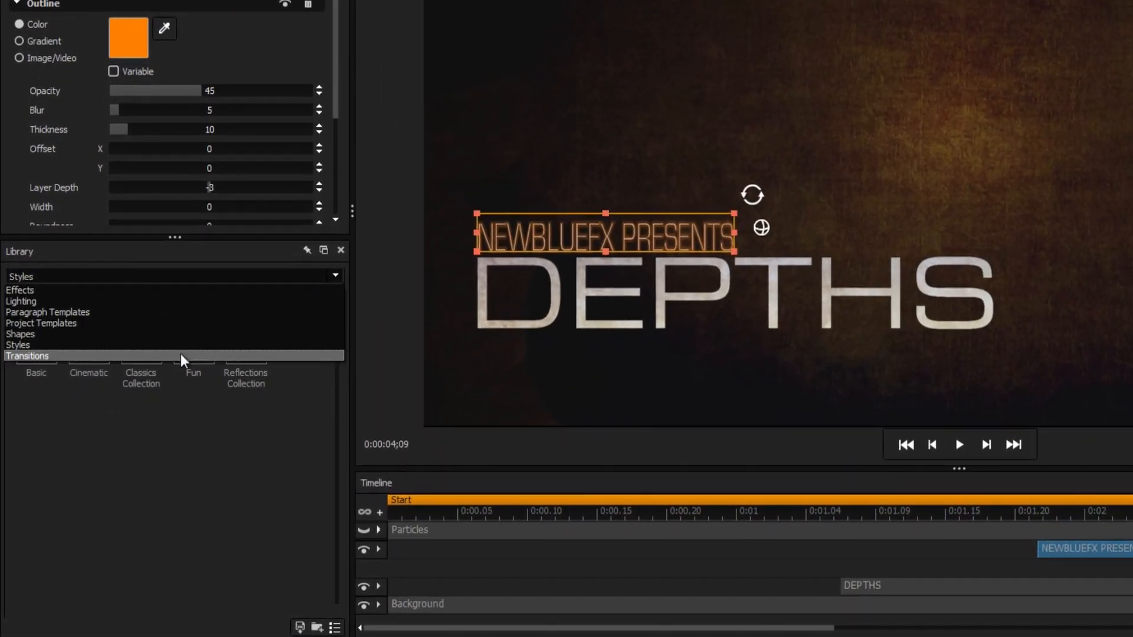
Step: Apply the Type On animation from Transitions > Animations to NEWBLUEFX PRESENTS
click(27, 356)
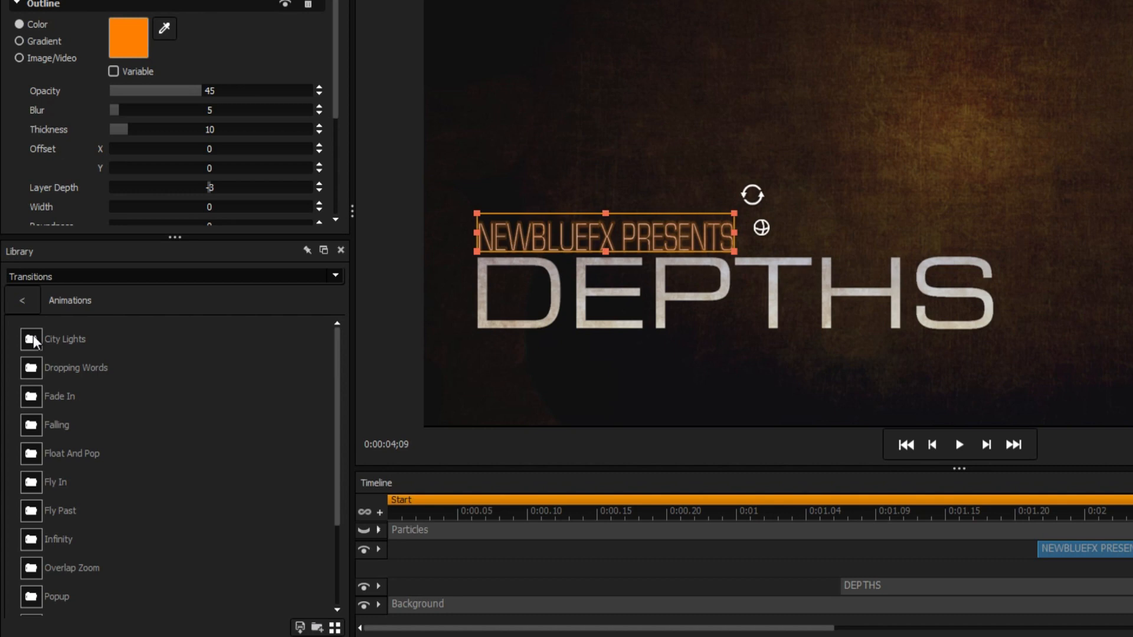
scroll(down, 3)
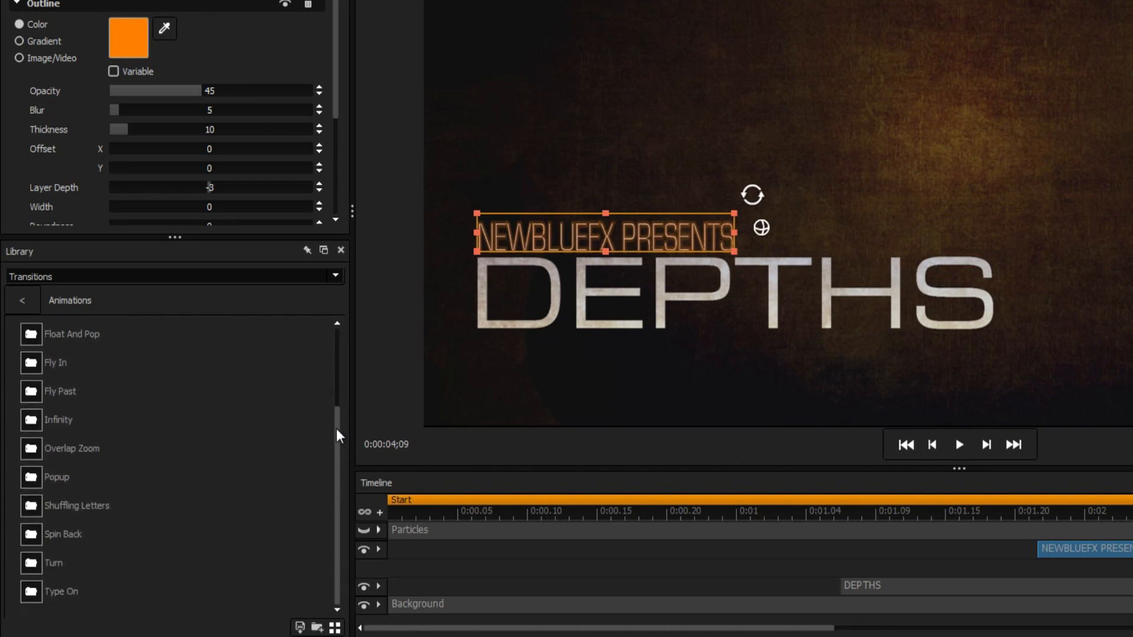
click(53, 592)
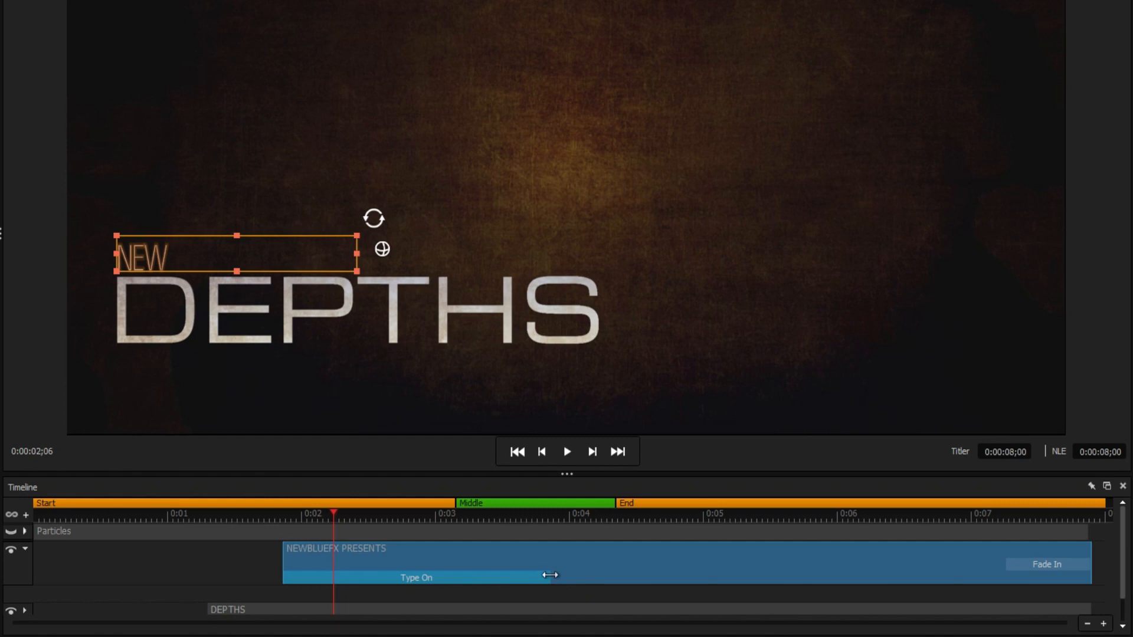
Step: Drag the Type On transition's end to shorten the NEWBLUEFX PRESENTS typing animation
drag(551, 576, 383, 568)
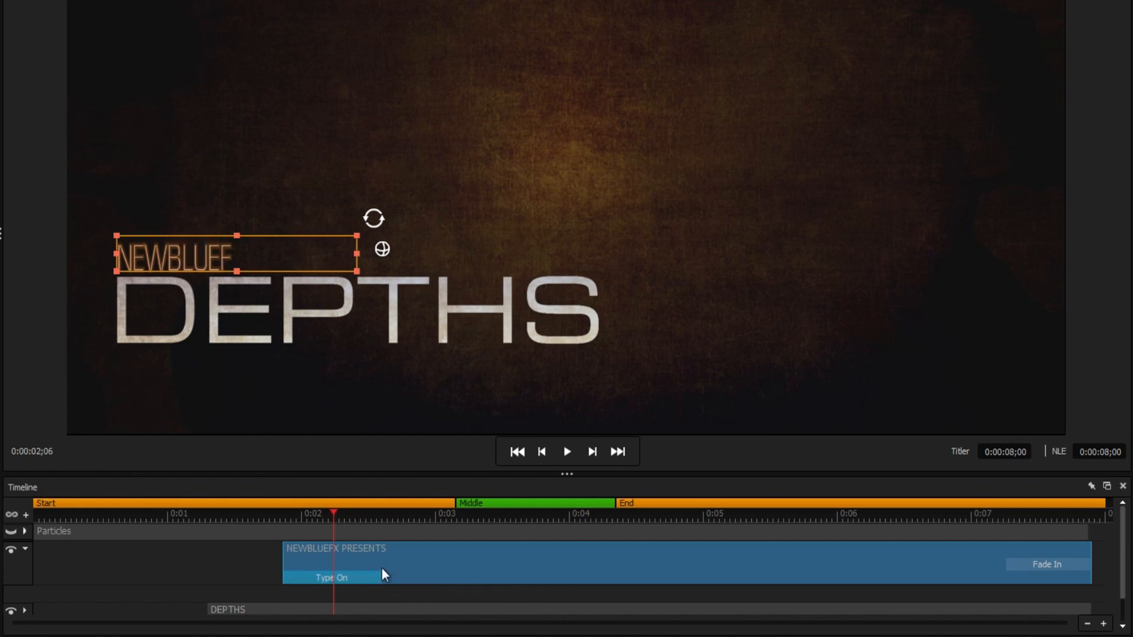
drag(333, 517, 154, 517)
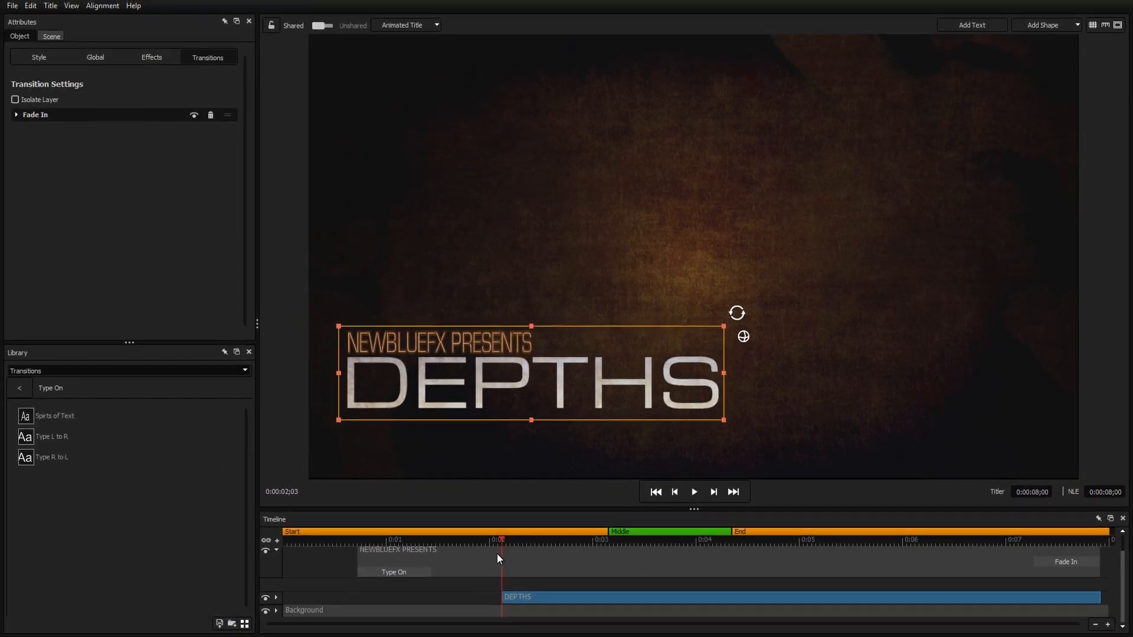
click(19, 387)
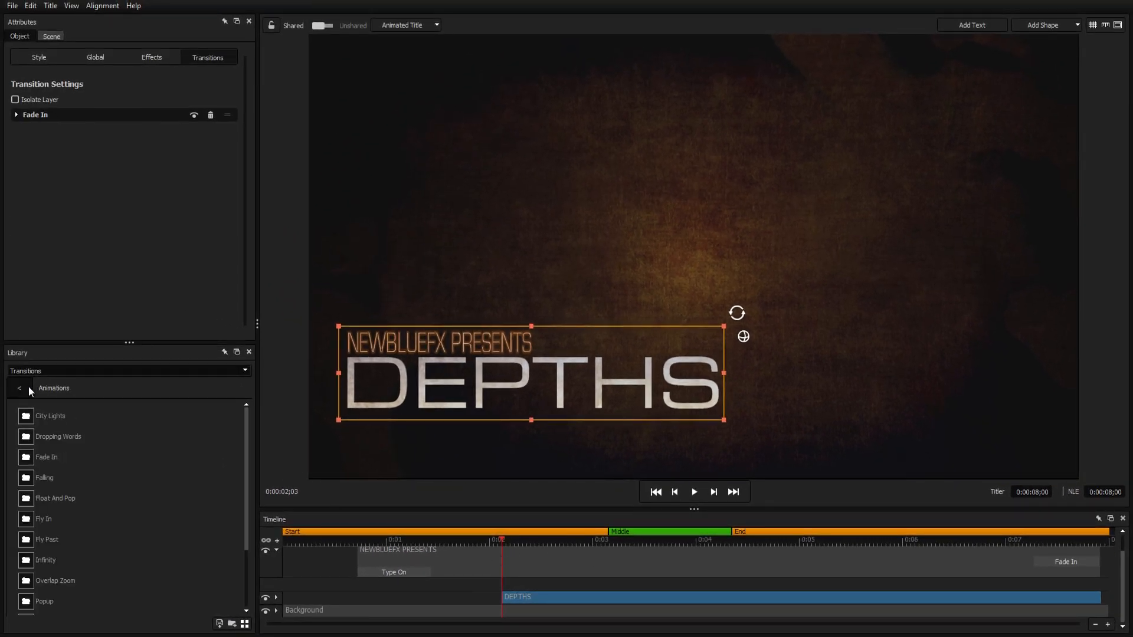
scroll(down, 3)
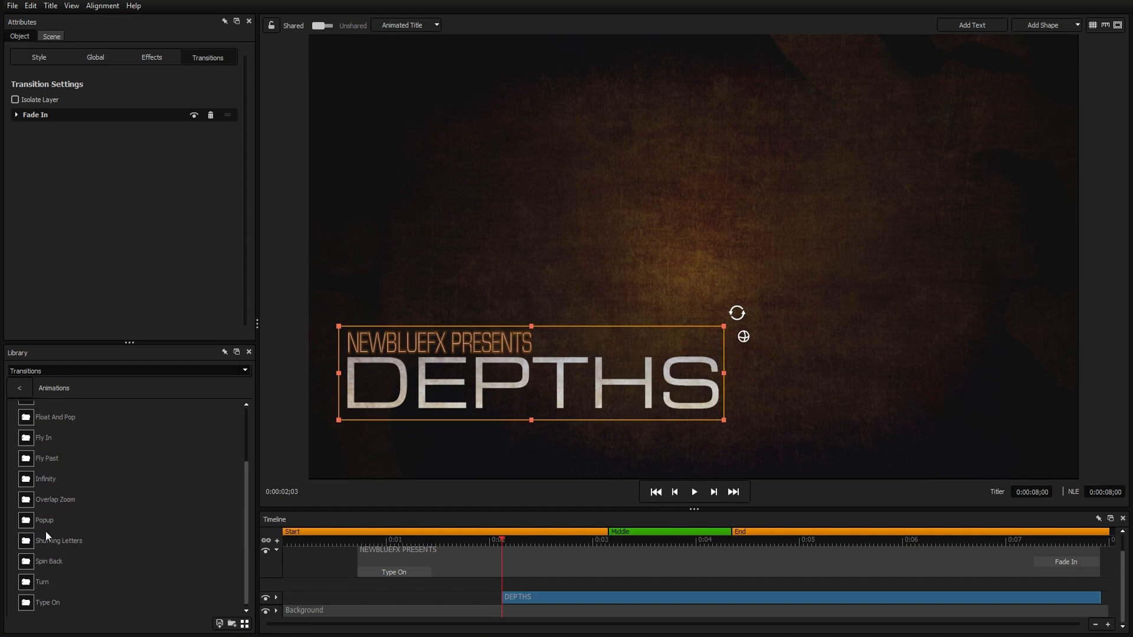